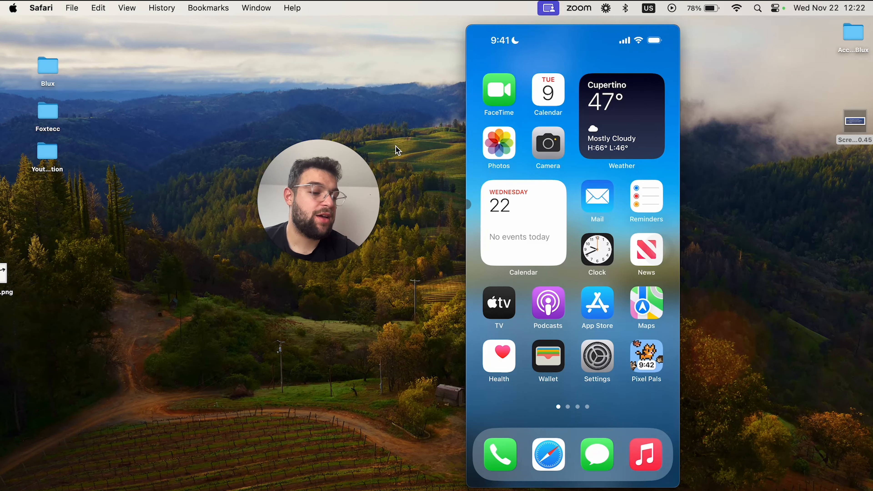
Launch Settings from the Home Screen to reach the main settings list.
click(596, 359)
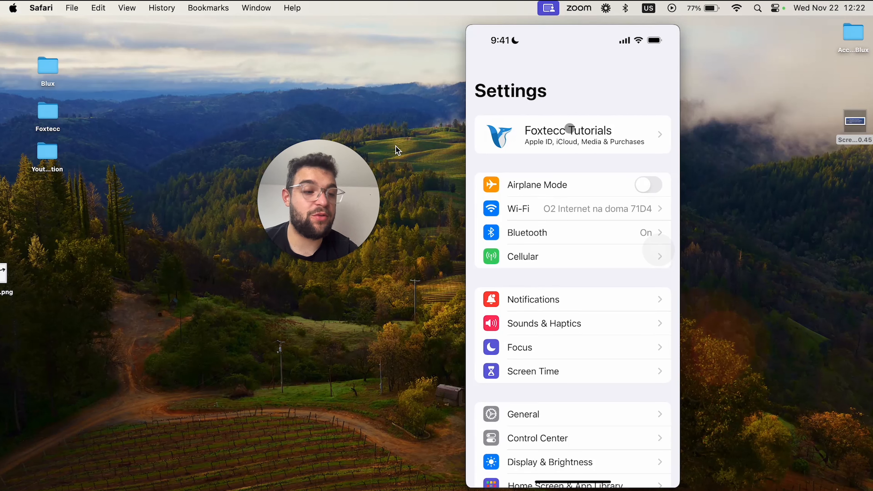
Go into the Apple ID account's Payment & Shipping settings toward Add Payment.
click(571, 134)
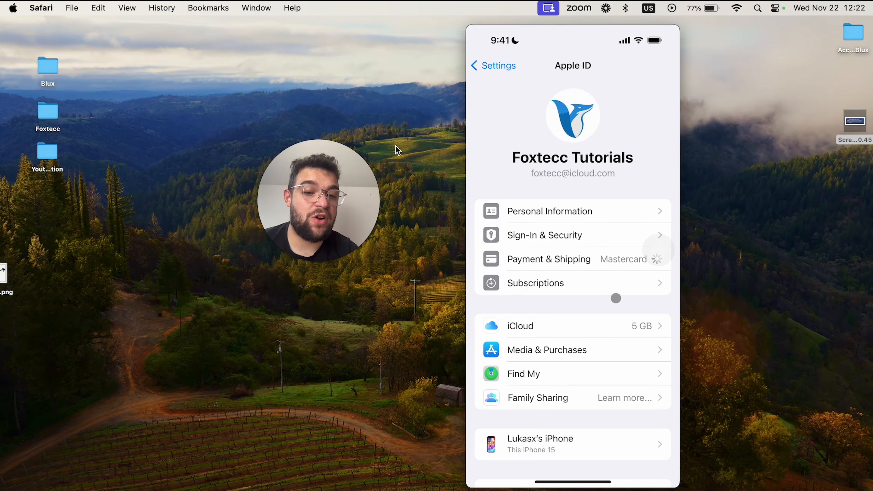
click(549, 259)
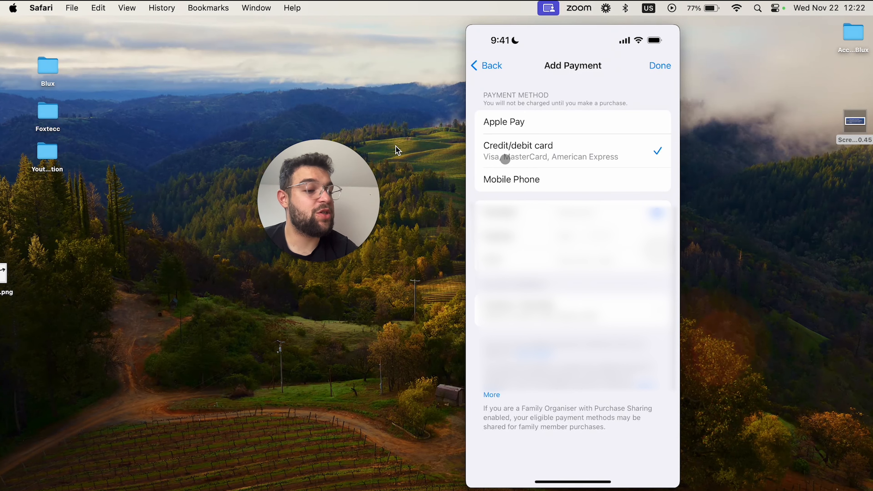
Switch the Add Payment method from credit/debit card to Mobile Phone.
click(511, 179)
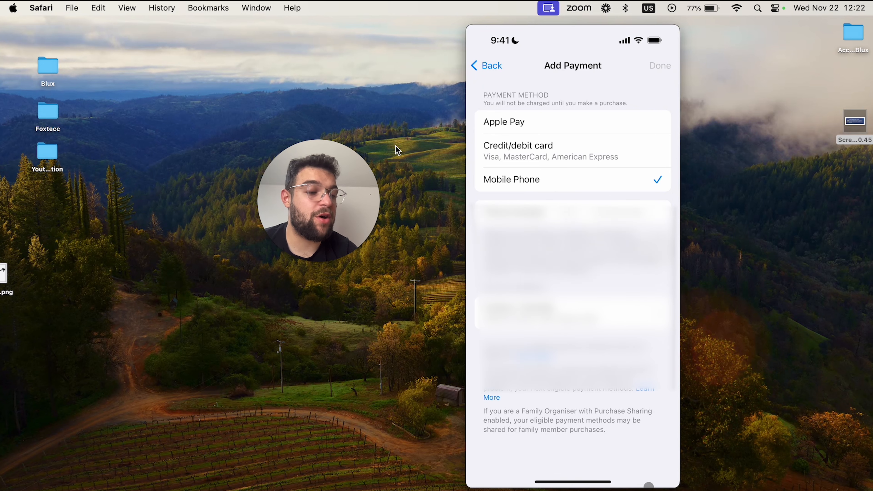
click(511, 179)
text(no p)
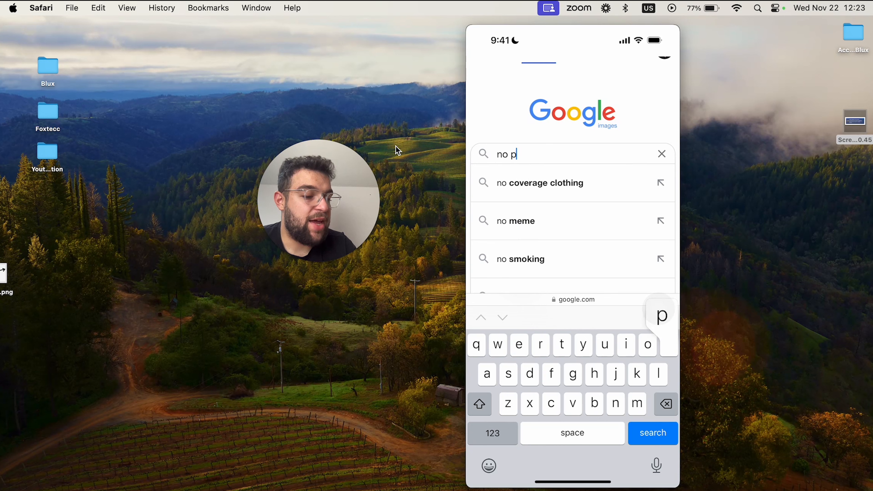
Search Google Images for 'no payment method on apple id'.
text(ayment)
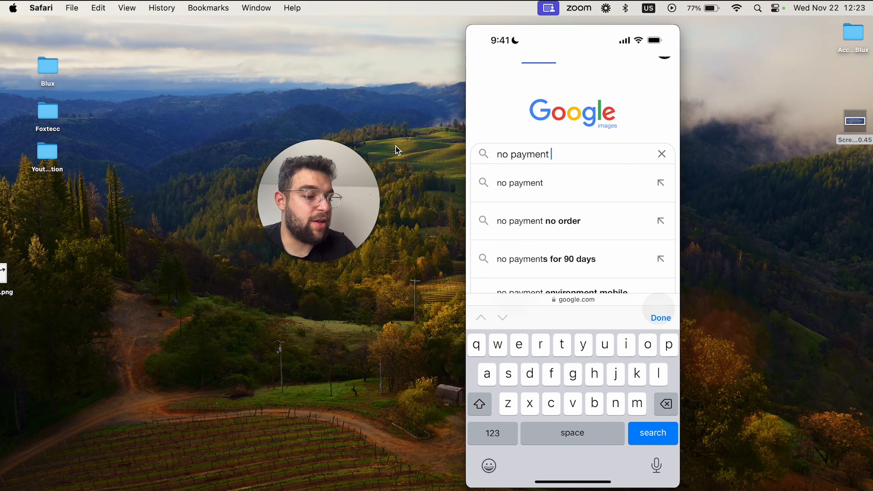
text(method)
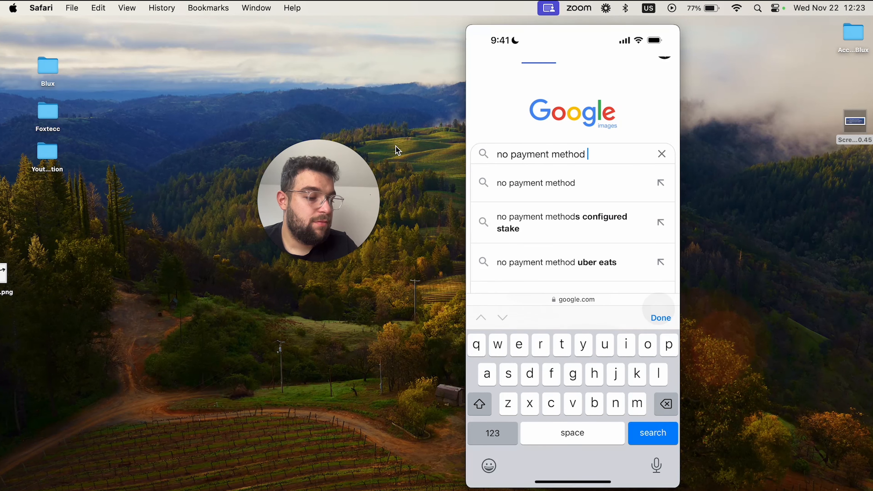
text(on)
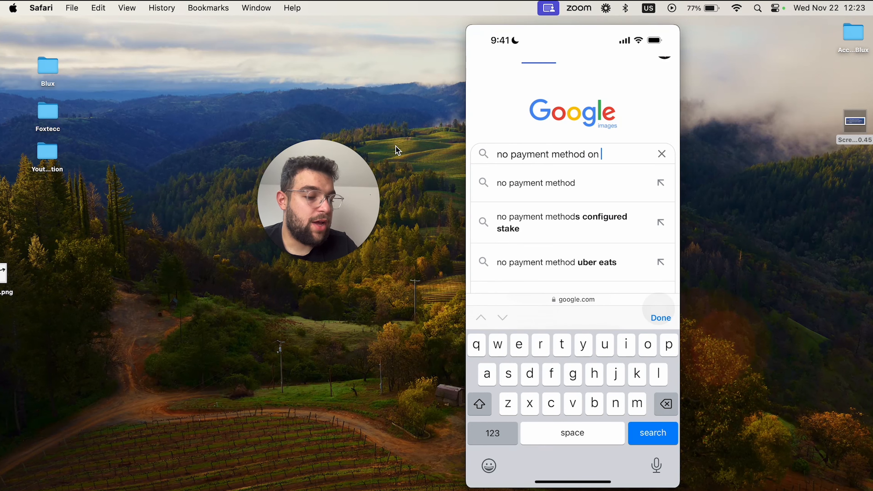
click(653, 434)
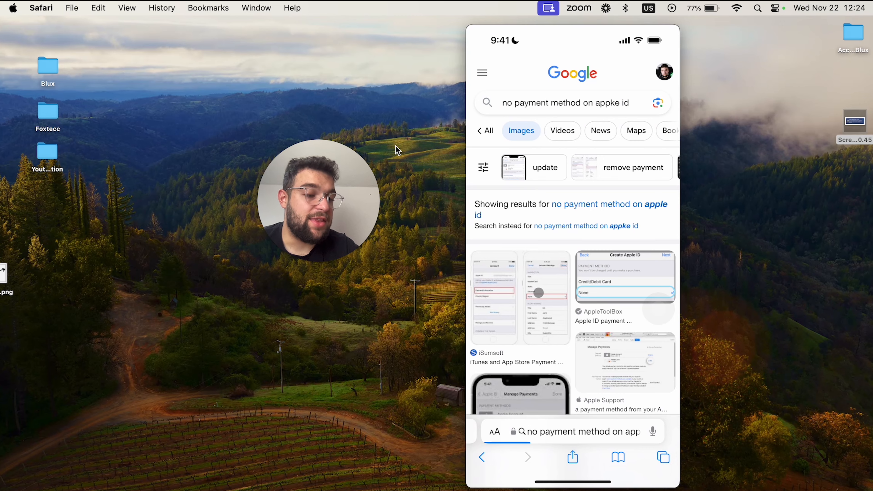
View the result image showing the None payment type option.
click(494, 297)
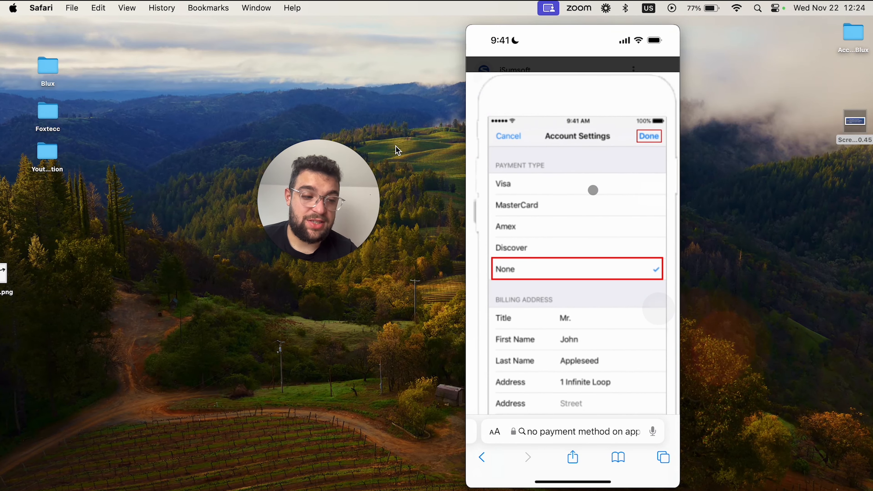
scroll(up, 3)
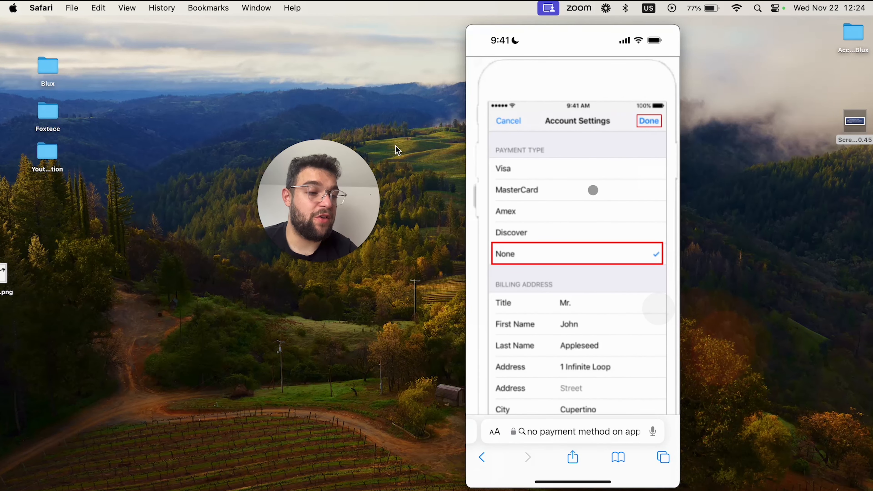
scroll(up, 3)
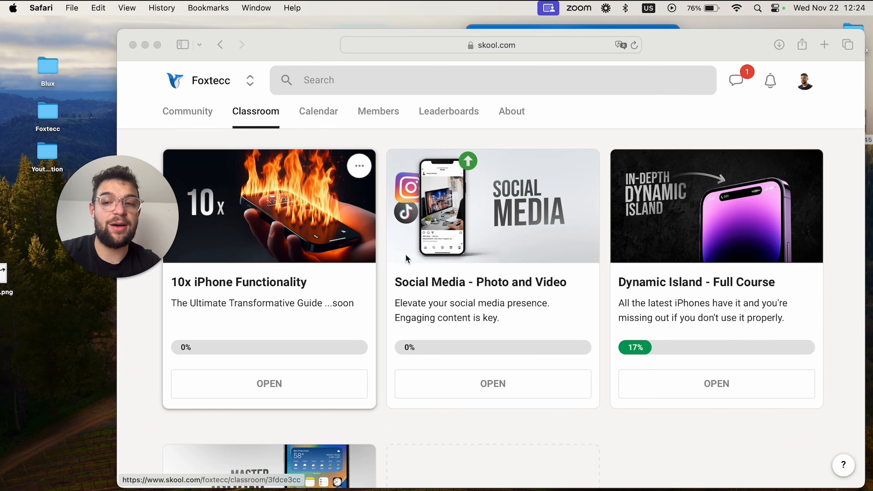
mouse_move(568, 249)
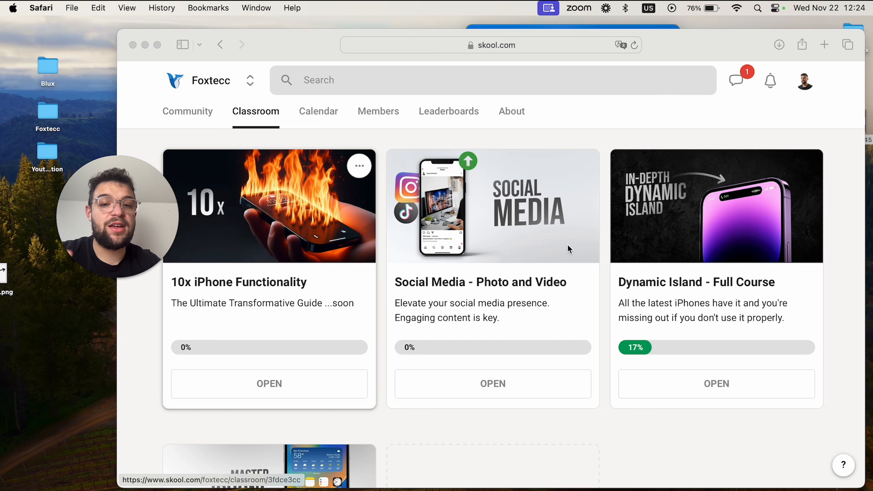
mouse_move(659, 219)
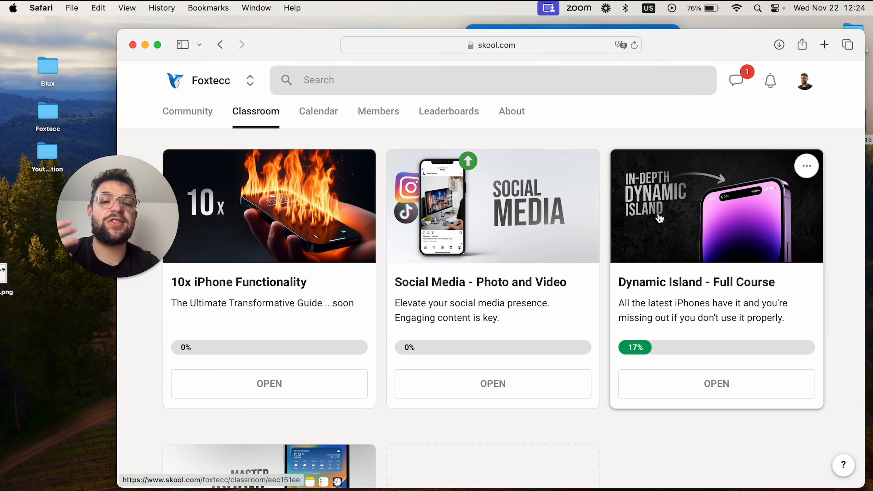
Start the Dynamic Island - Full Course Introduction video, mute it and pause part-way.
click(717, 383)
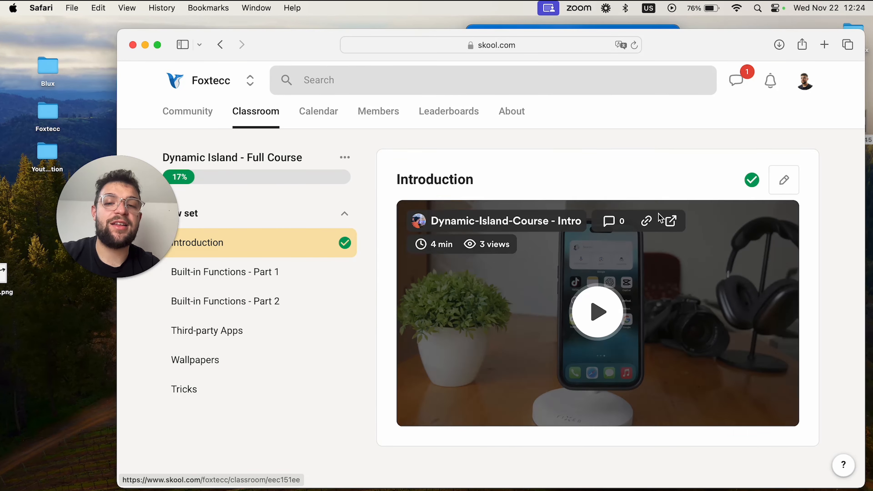
click(597, 312)
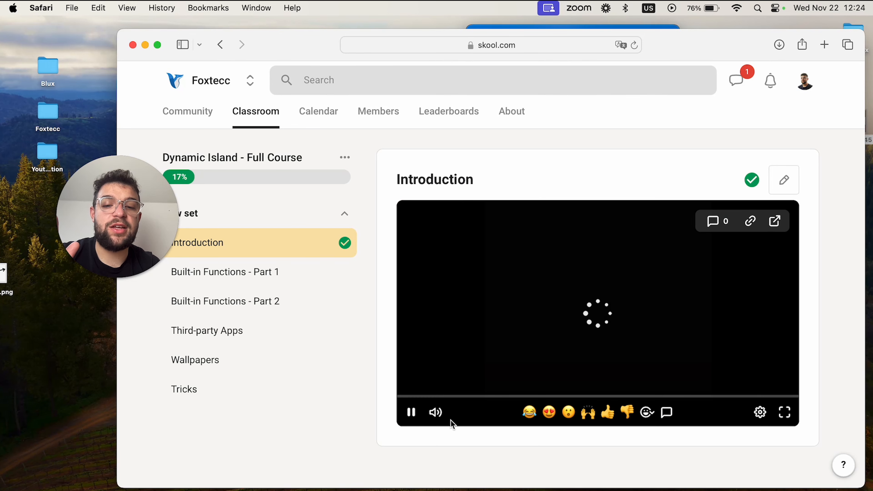
click(435, 412)
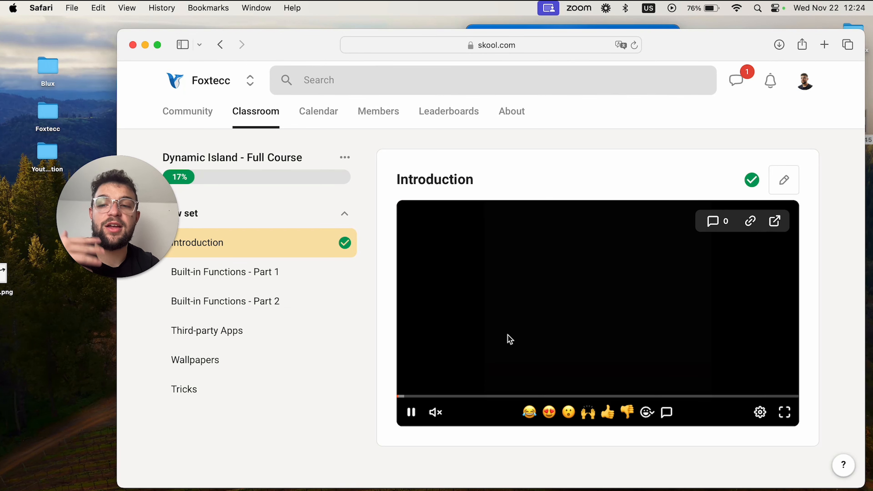
mouse_move(329, 360)
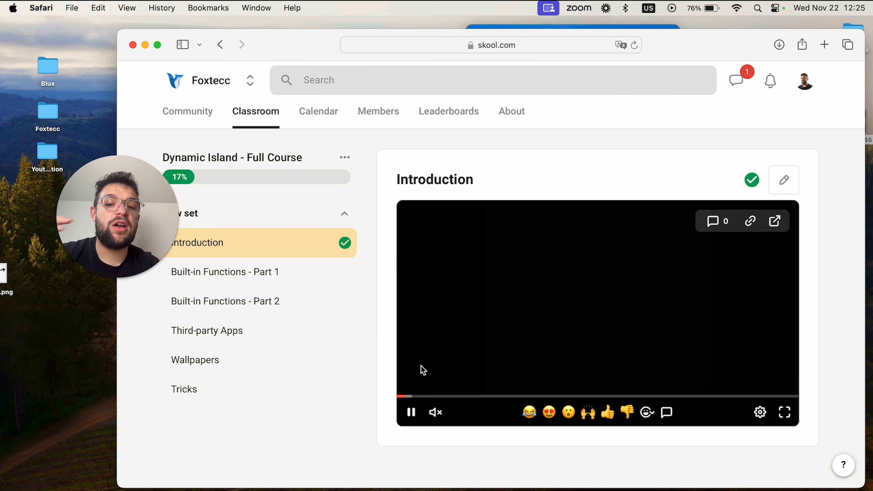
mouse_move(507, 303)
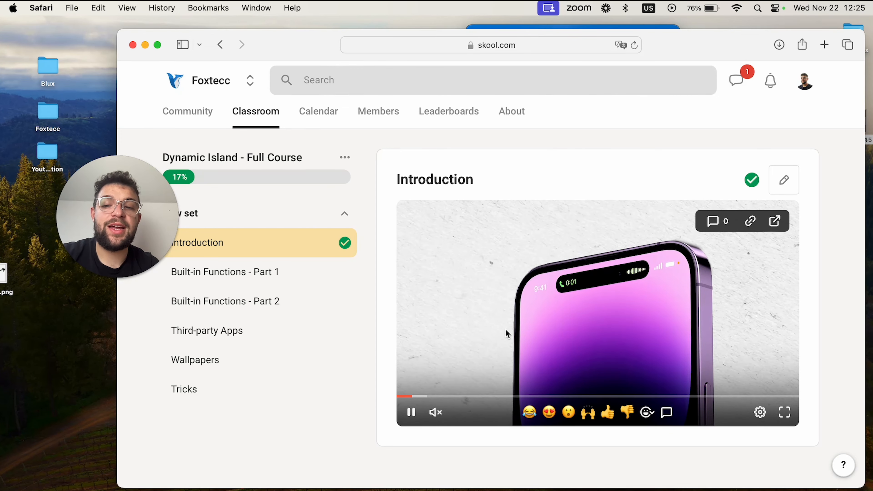
click(411, 412)
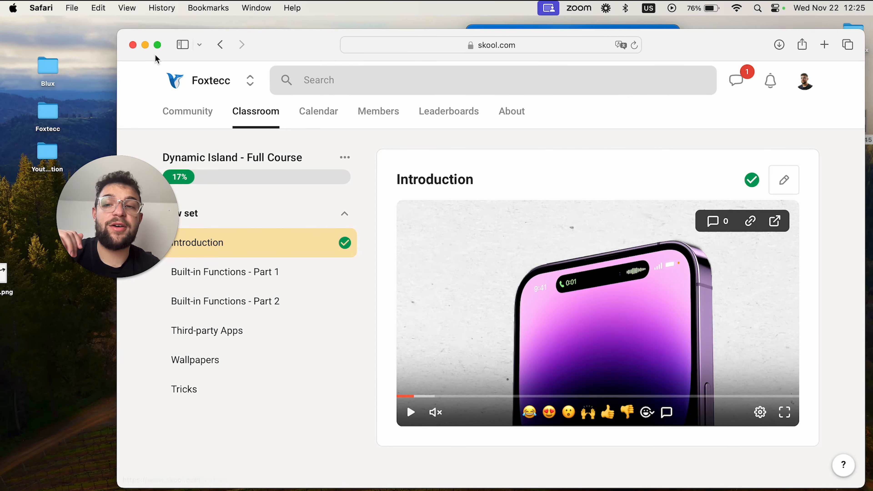